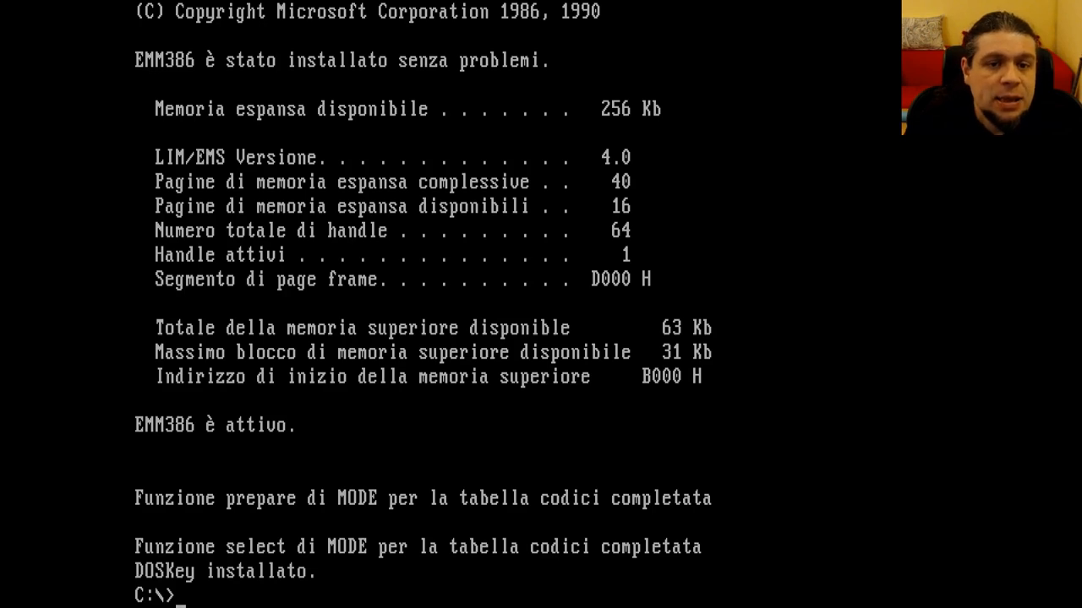
List the root directory of drive C with dir before starting XTree
text(dir)
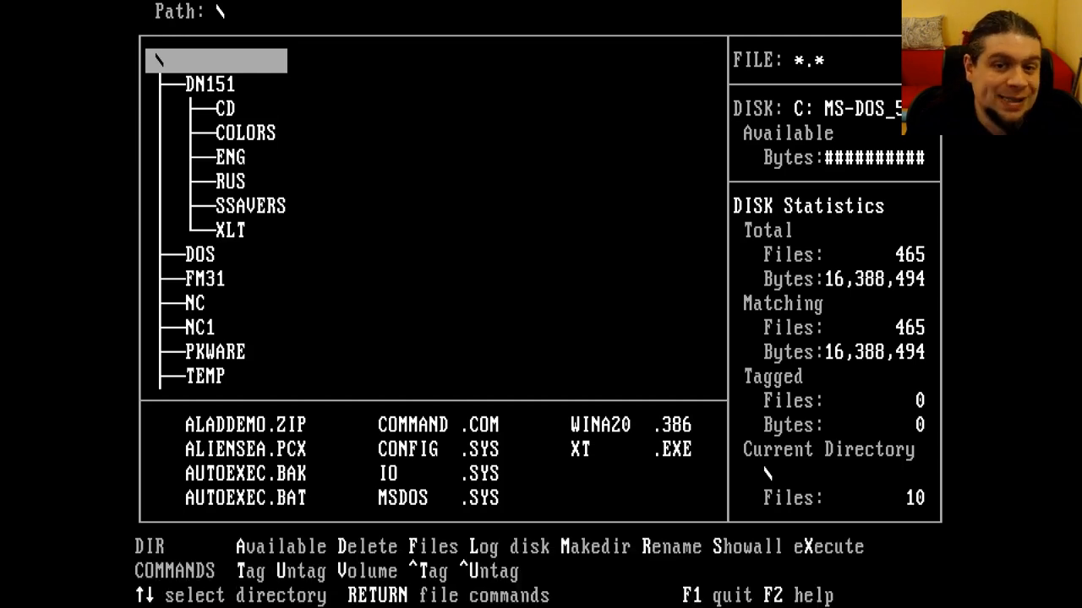
View and page through XTree's help screens, then quit to the C:\> prompt
key(f2)
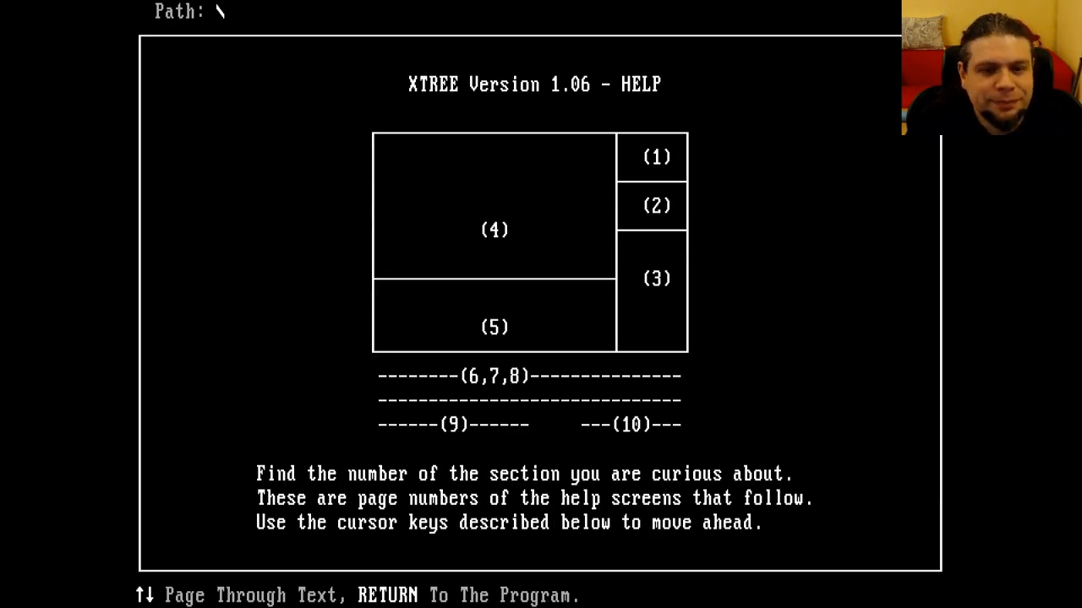
key(Return)
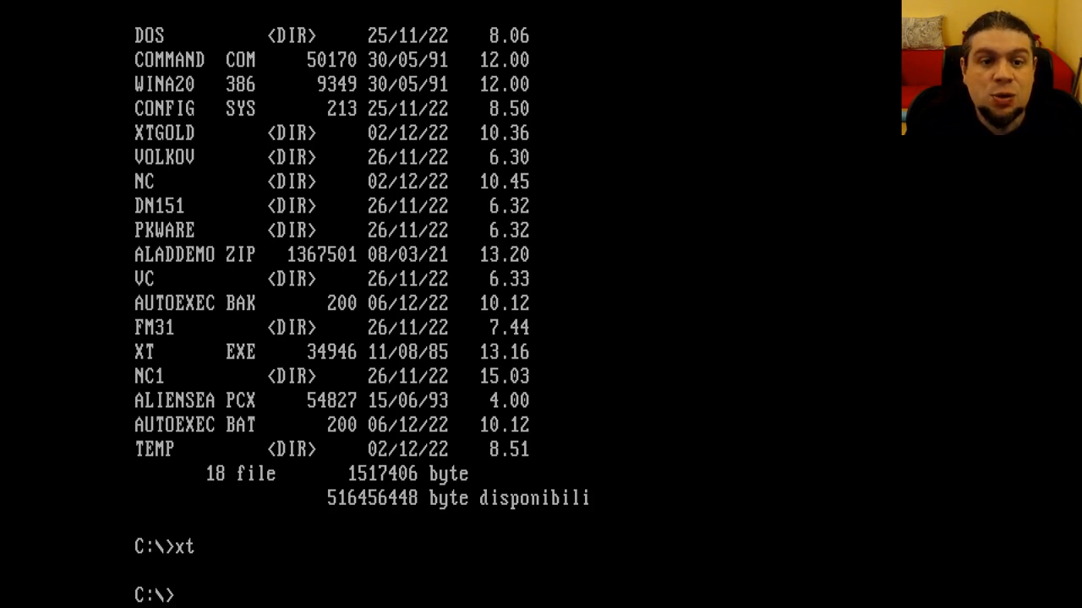
Change to the NC1 folder and launch Norton Commander 1.0 from it
text(cd \nc1)
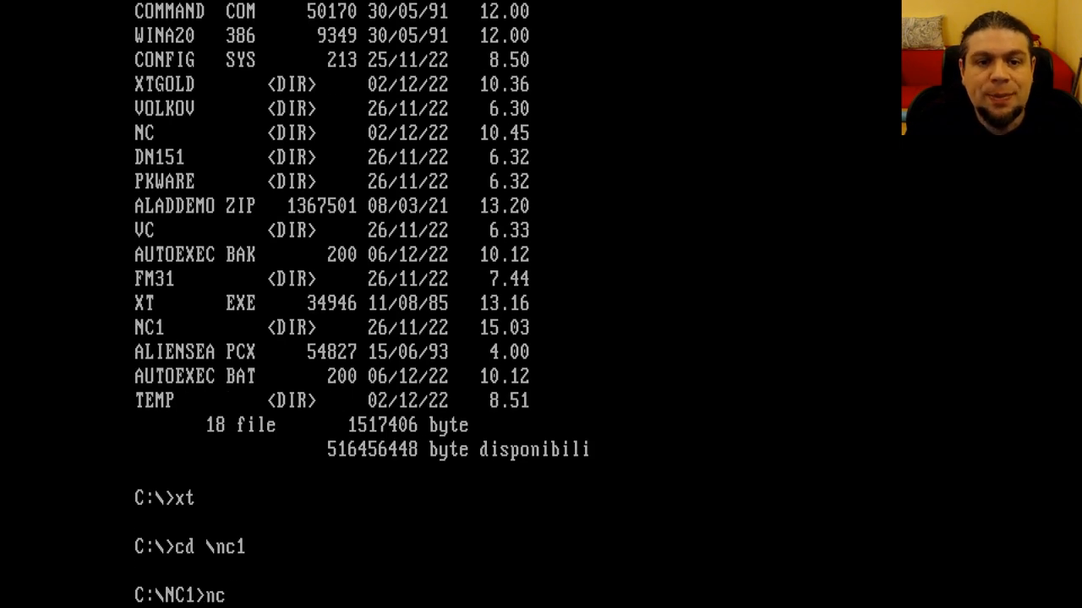
key(enter)
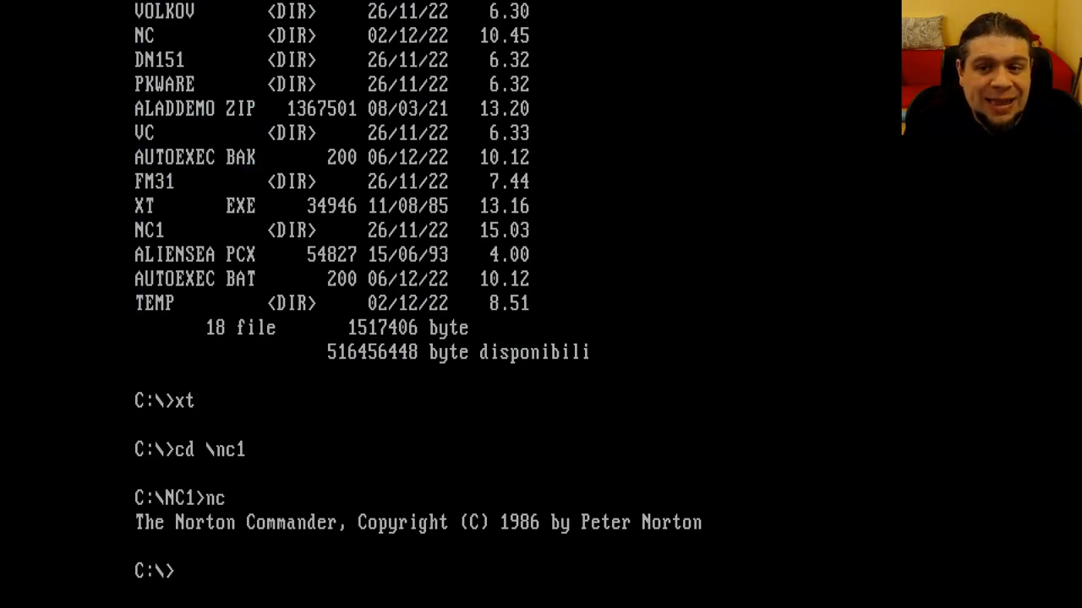
text(dos)
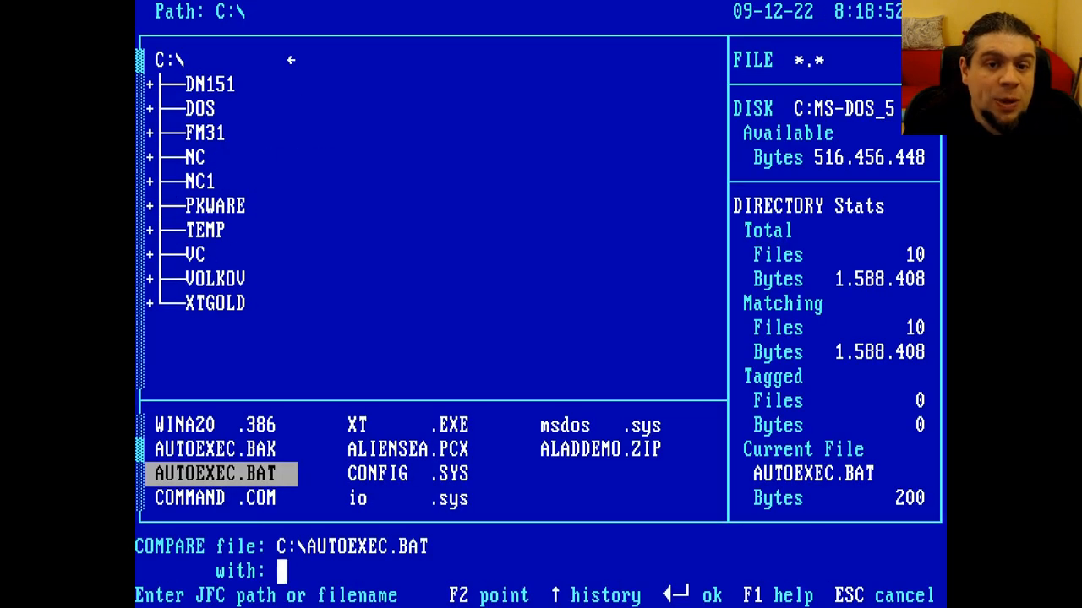
Compare AUTOEXEC.BAT against AUTOEXEC.BAK at the 'with:' prompt
text(AUTOEXEC.BAK)
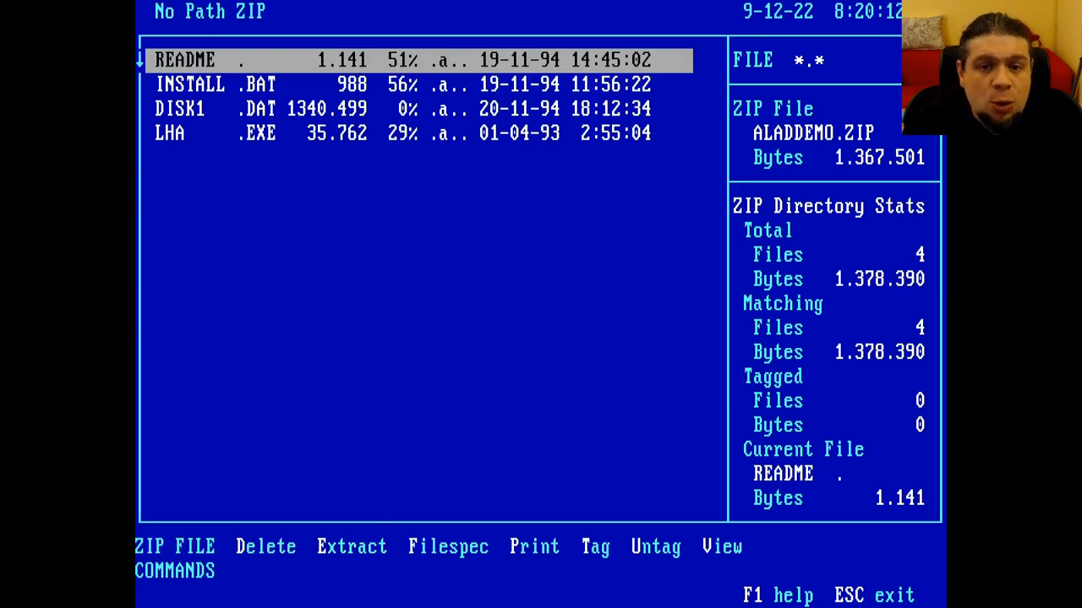
Browse the files inside ALADDEMO.ZIP and return to the C:\ file list
click(720, 546)
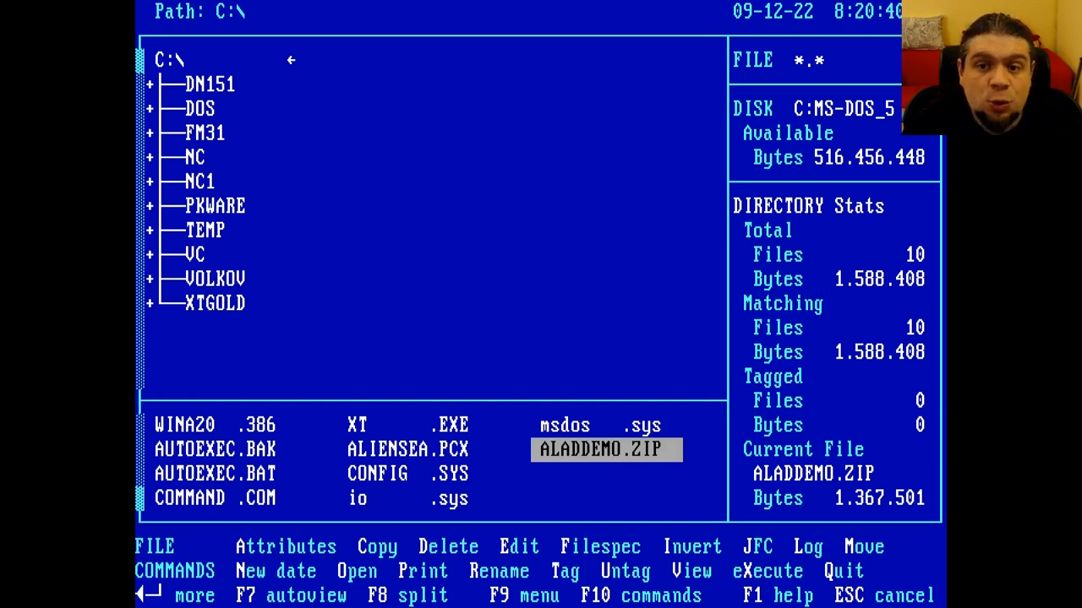
Split the display into two trees (C:\ and TEMP) and show the Main Display help
key(f8)
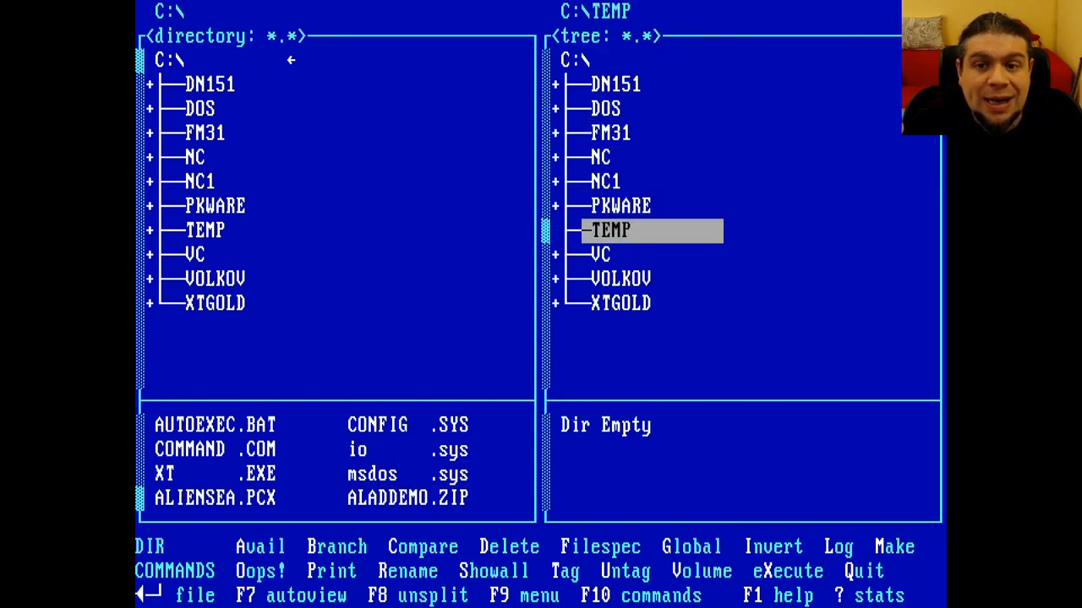
click(407, 497)
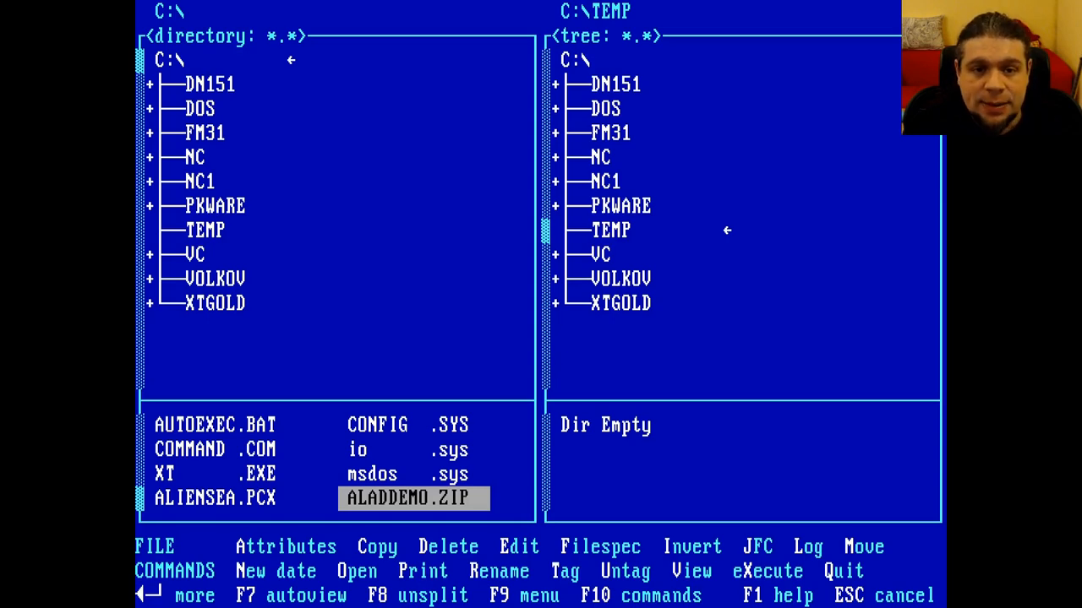
key(f1)
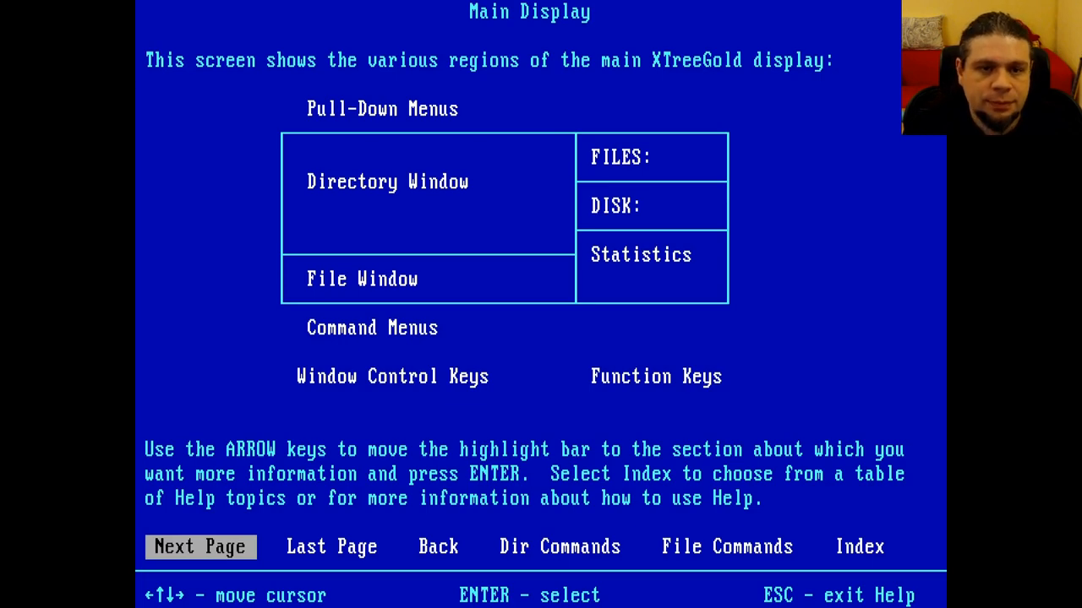
key(Escape)
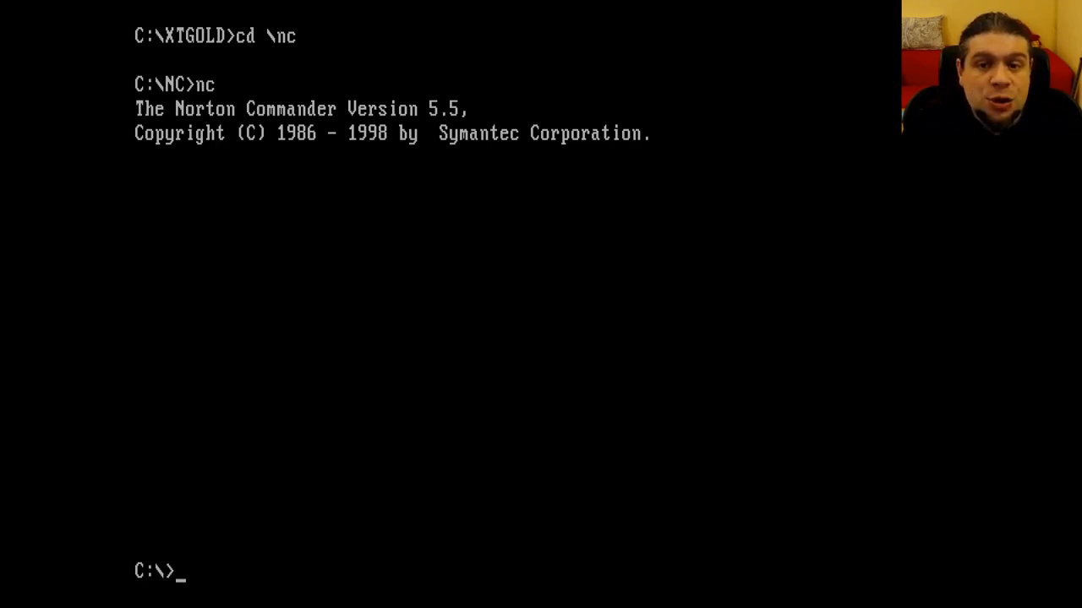
Change to the VOLKOV folder to launch Volkov Commander 4.0 alfa
text(cd)
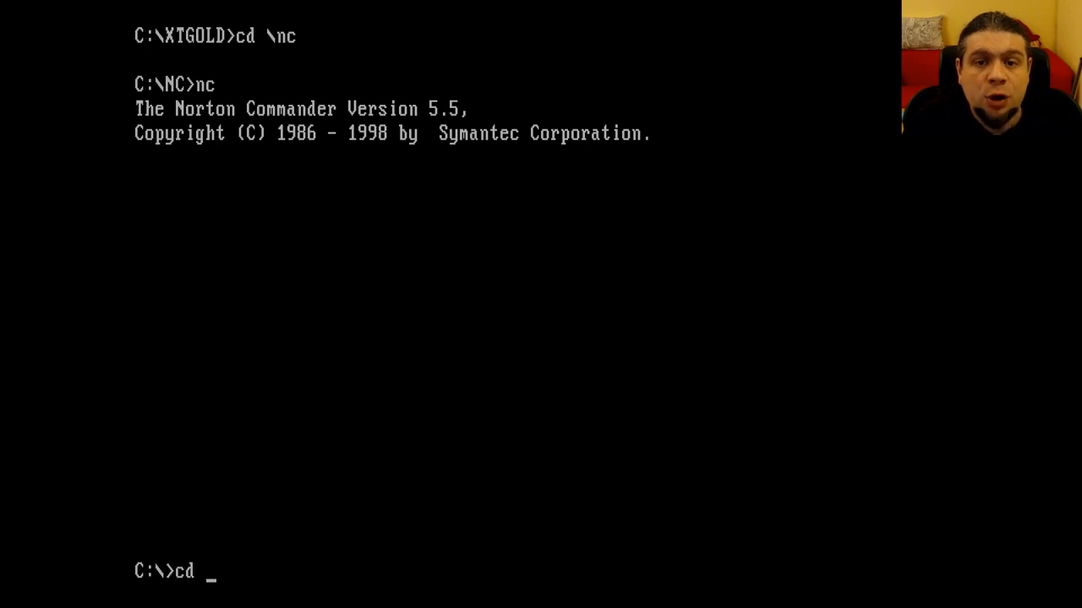
text(\volkov)
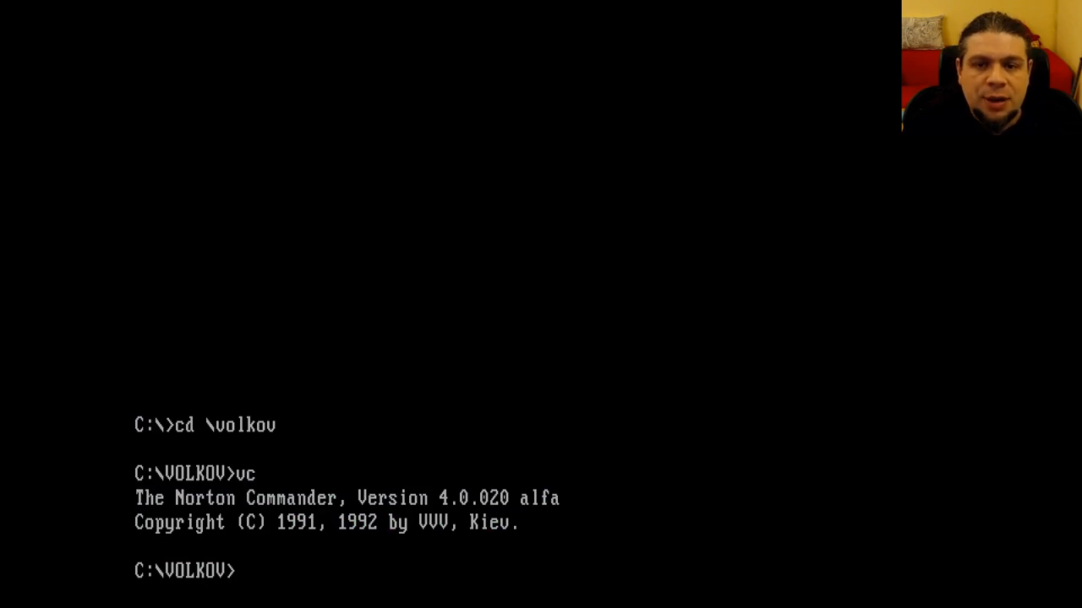
Change to the VC folder, run vc and list aladdemo.zip's files in the right panel
text(cd \vc)
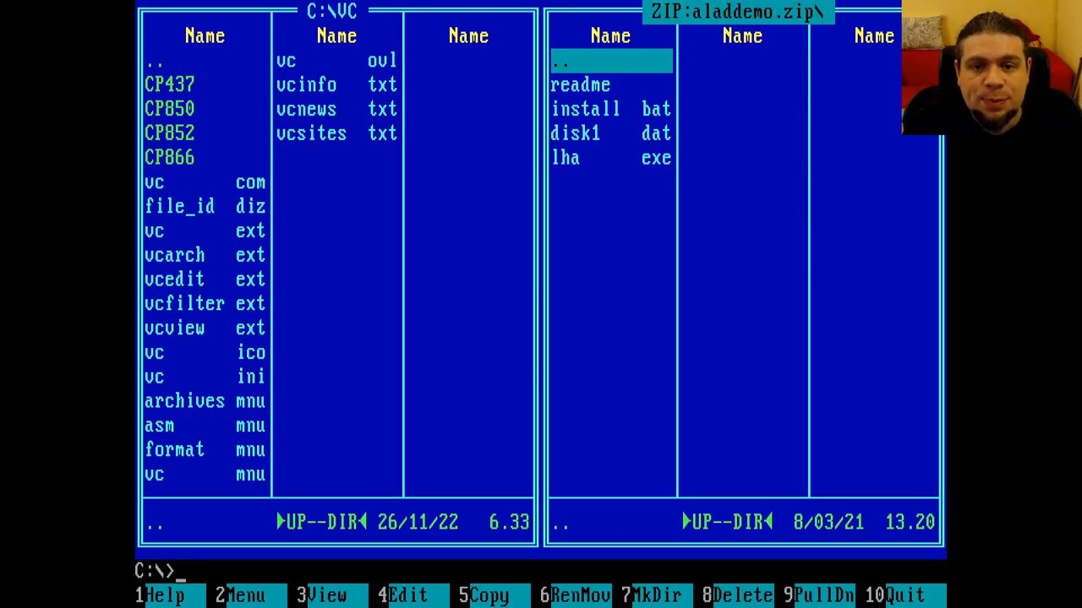
Quit Volkov Commander to C:\>, move into FM31 and enter the fm command
key(Down)
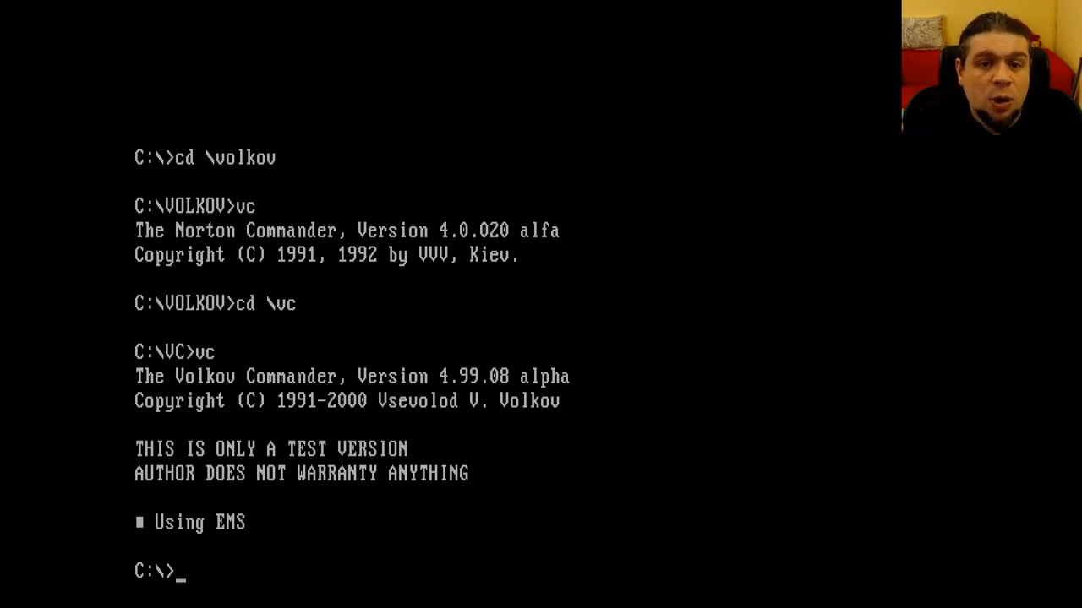
text(cd \)
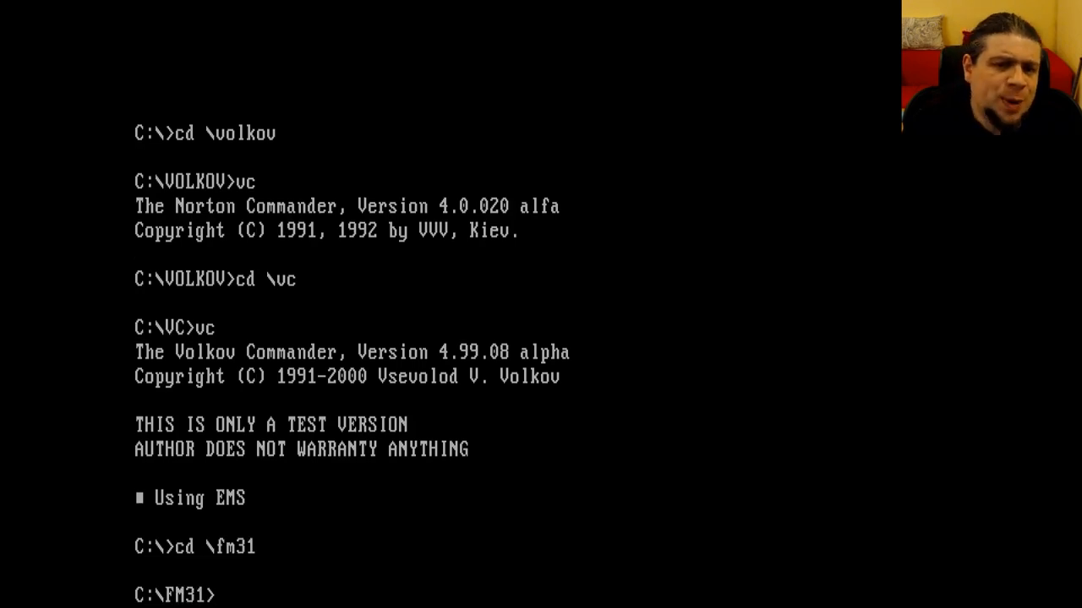
text(fm)
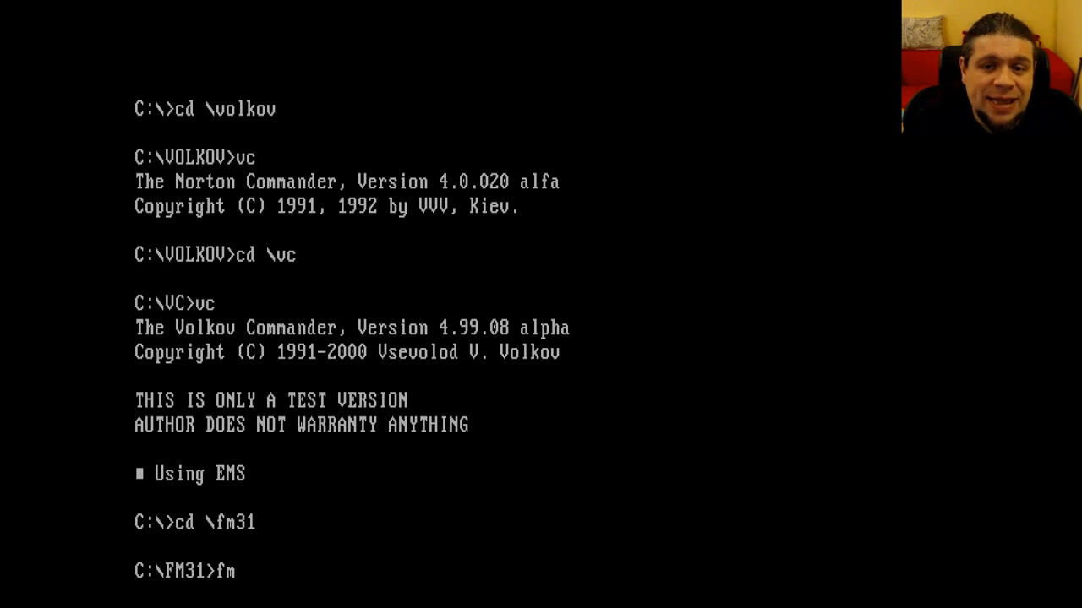